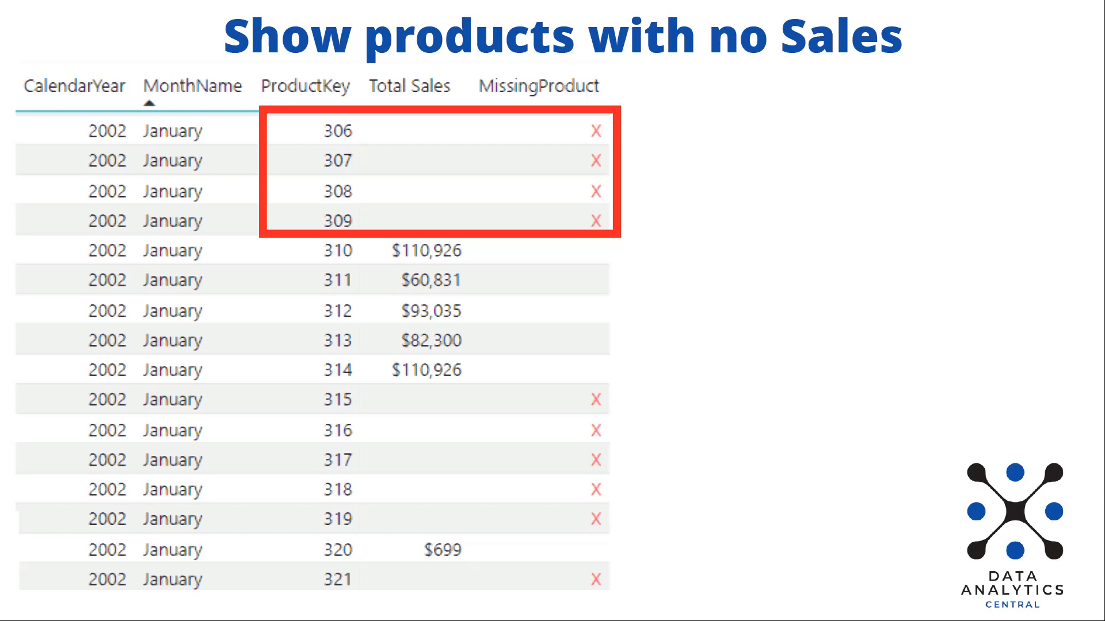
mouse_move(700, 247)
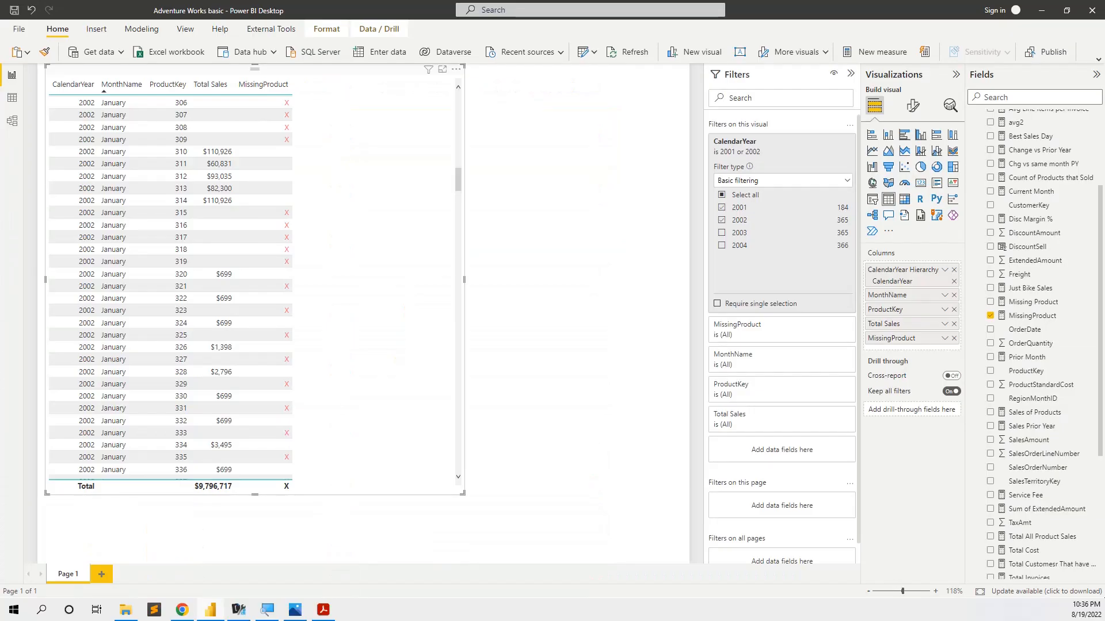
mouse_move(541, 223)
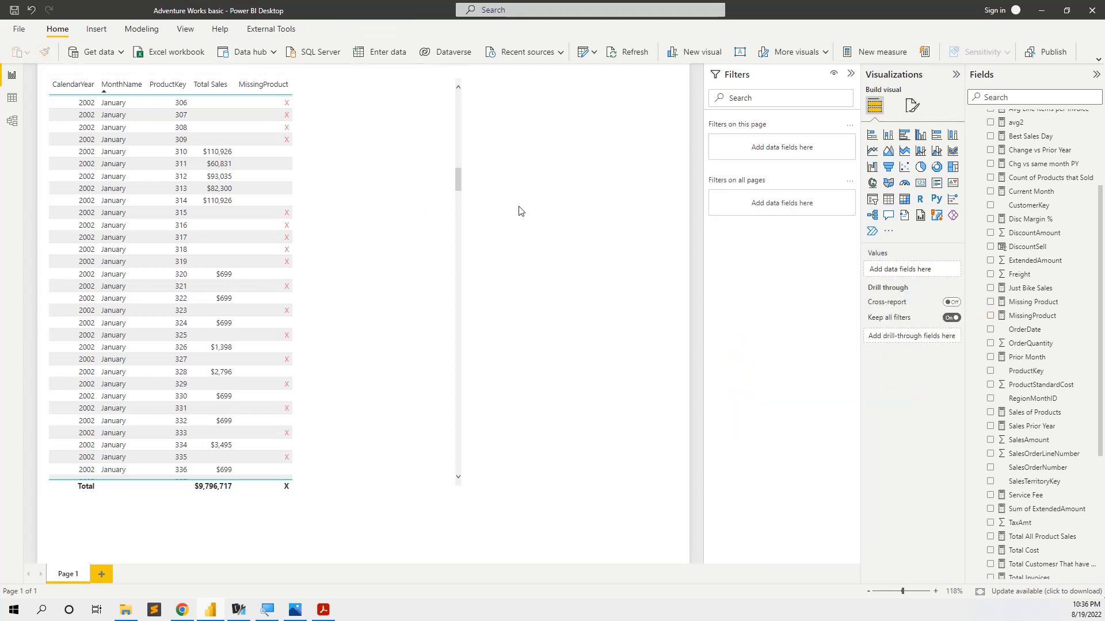
mouse_move(537, 201)
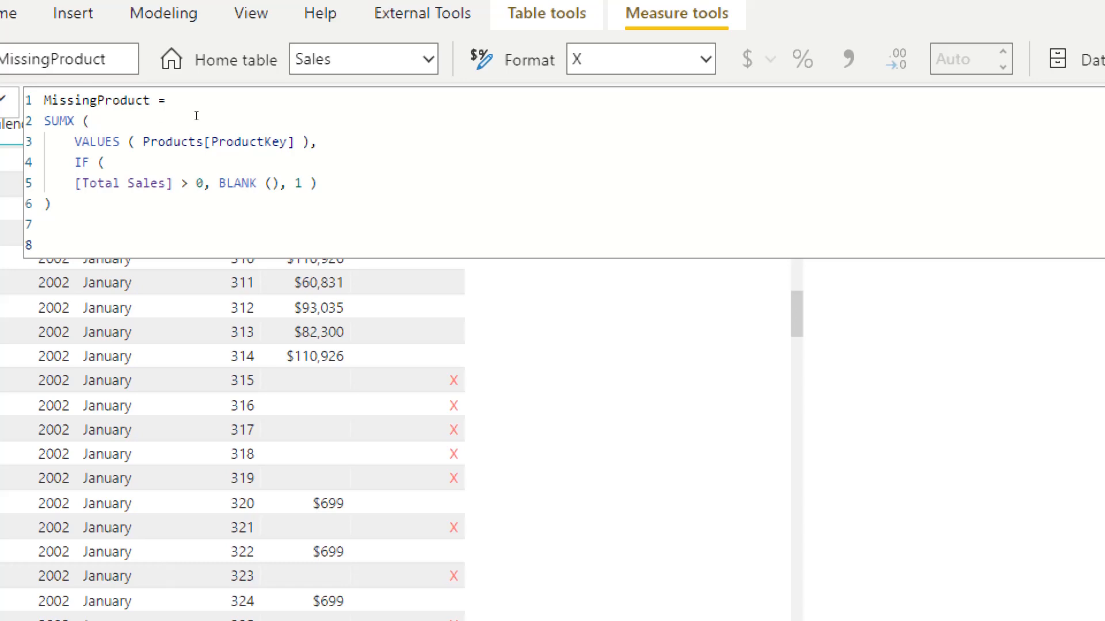
mouse_move(209, 118)
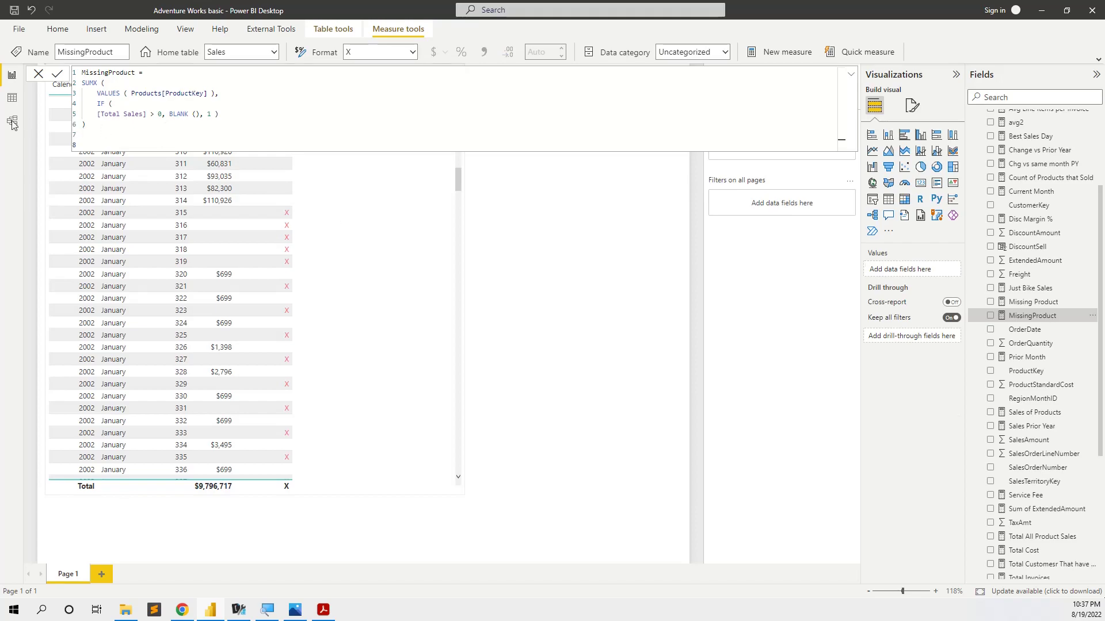
click(12, 121)
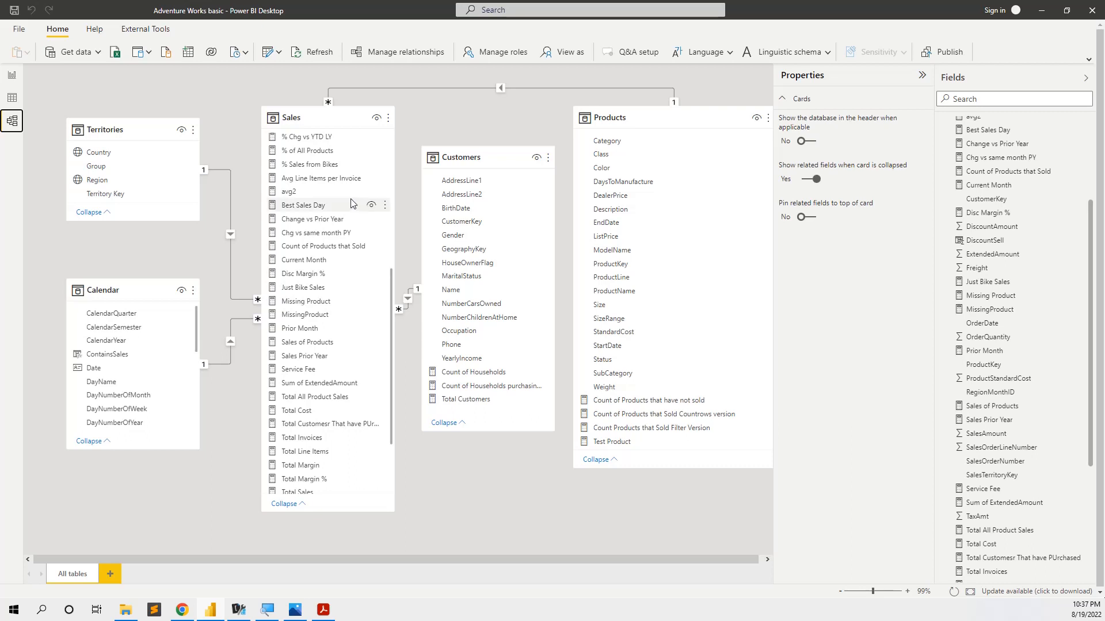
mouse_move(459, 198)
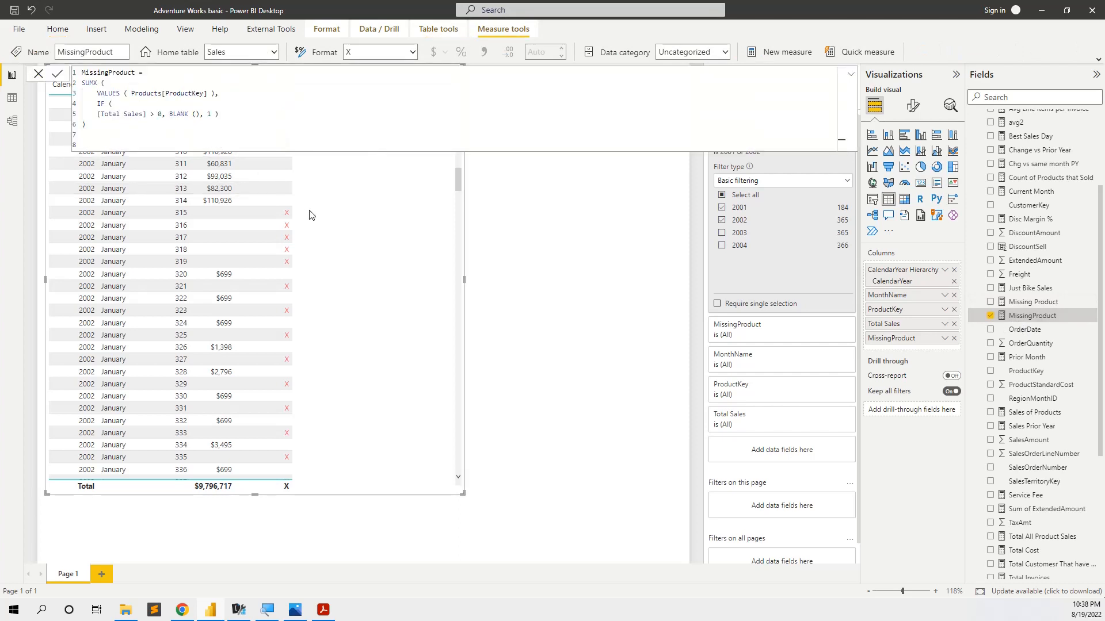
mouse_move(353, 226)
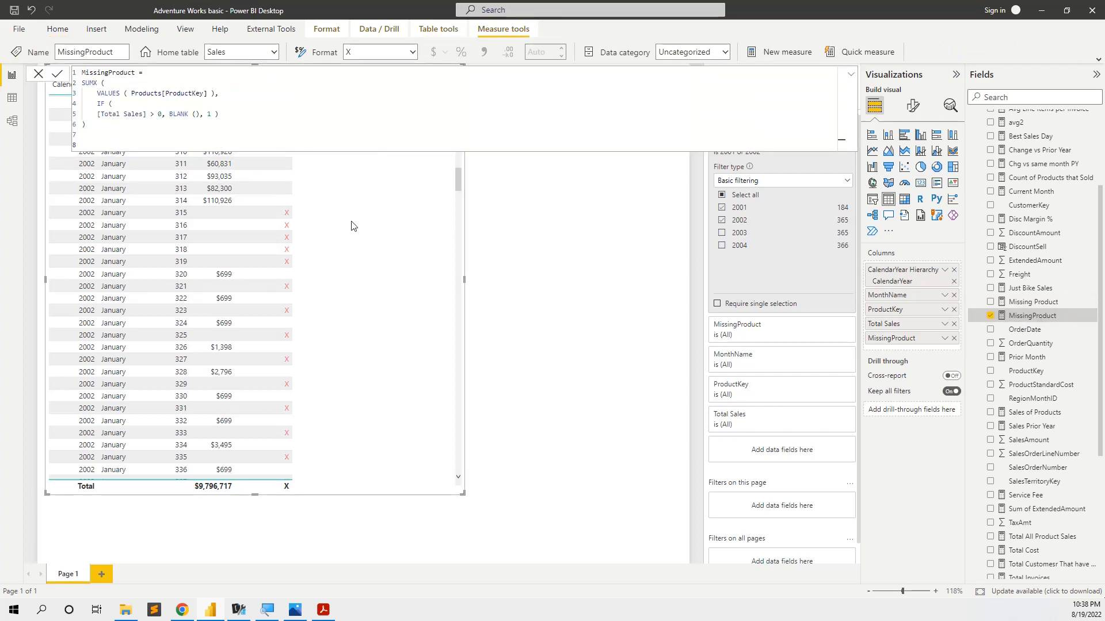
mouse_move(445, 214)
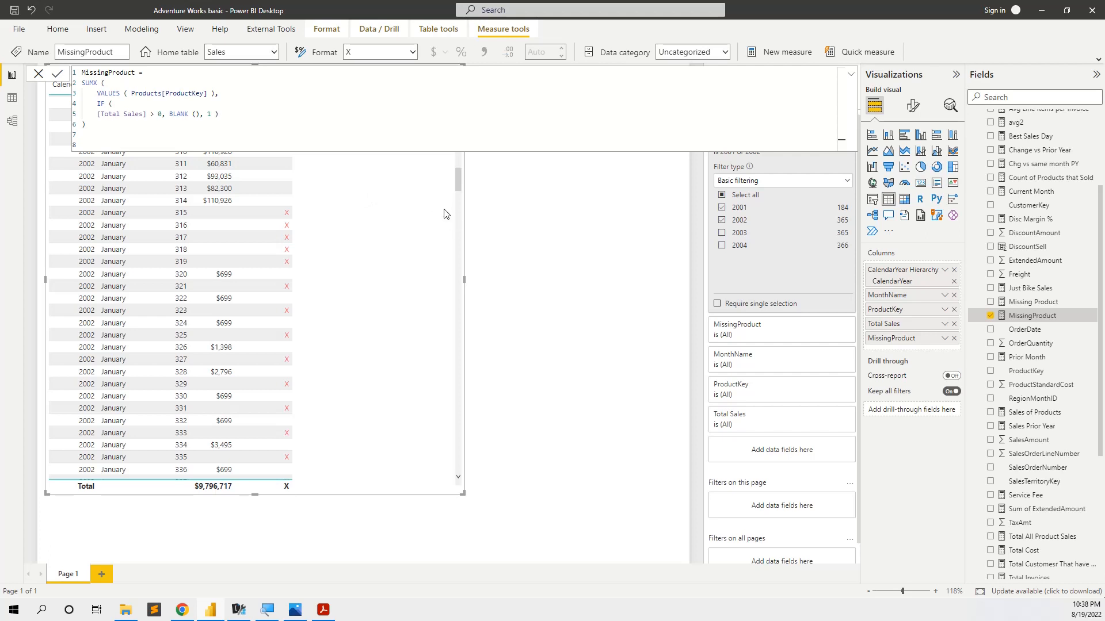
mouse_move(505, 197)
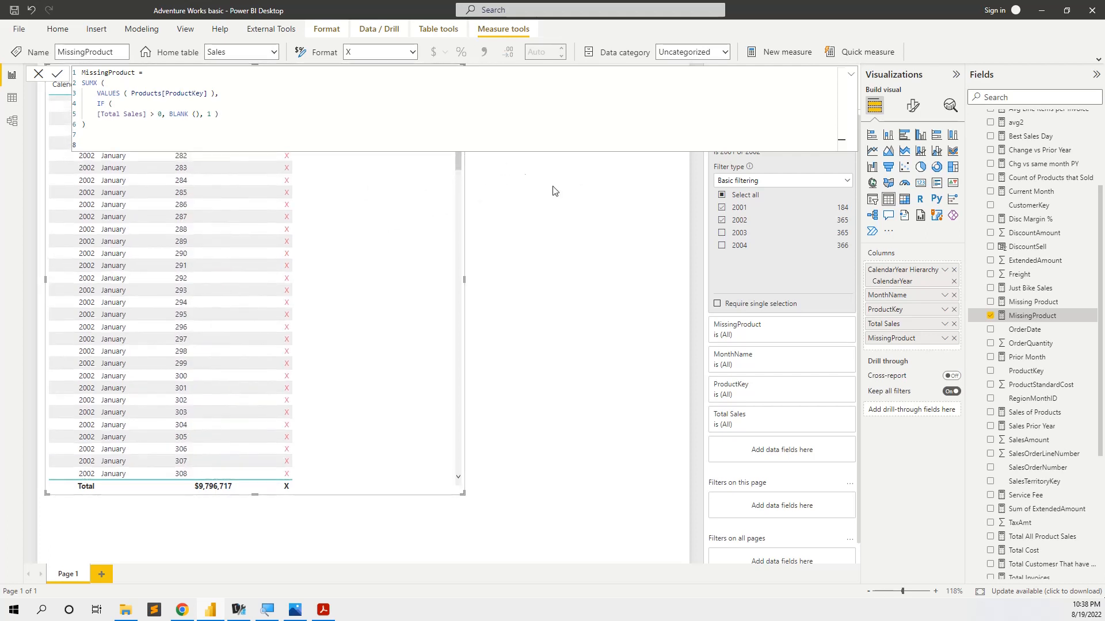
mouse_move(994, 319)
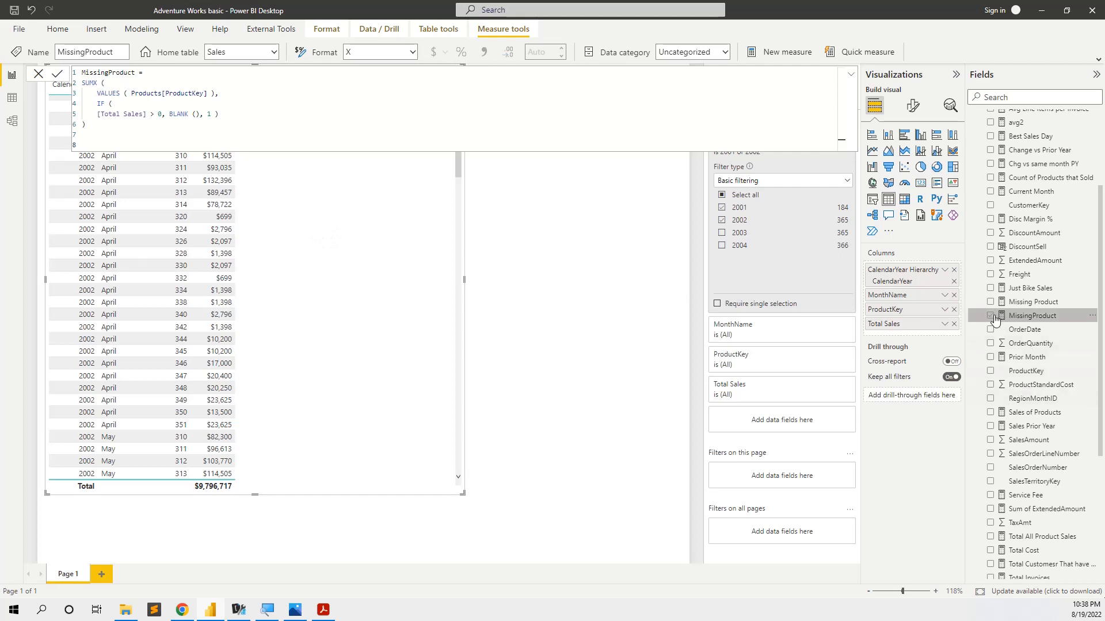
- Re-add the MissingProduct column to the January 2002 table, showing uncoloured X flags
click(991, 316)
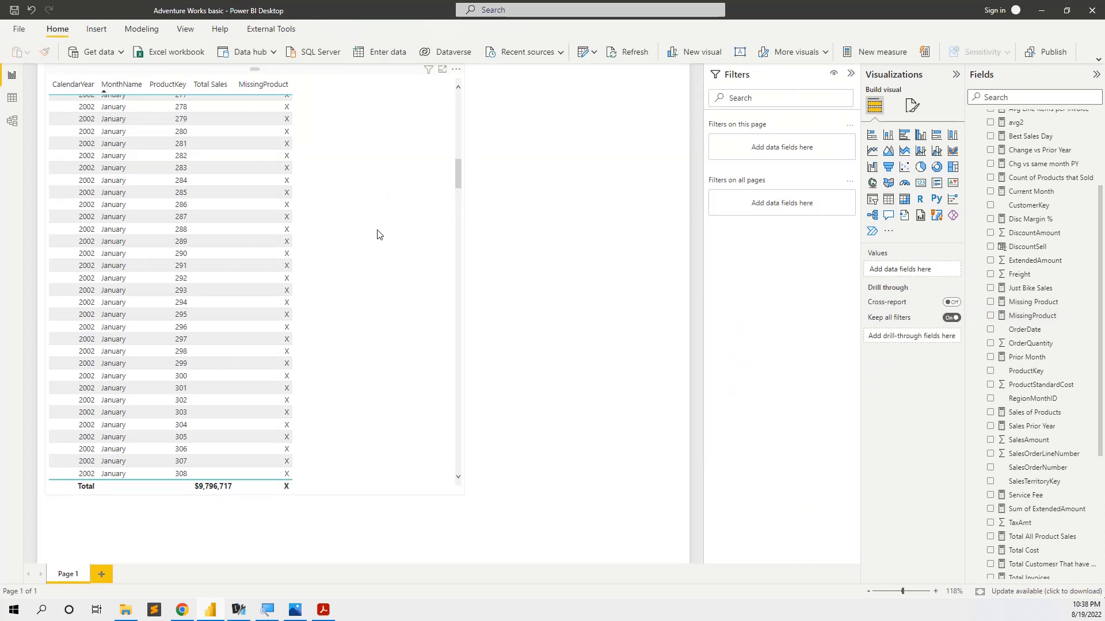
mouse_move(377, 254)
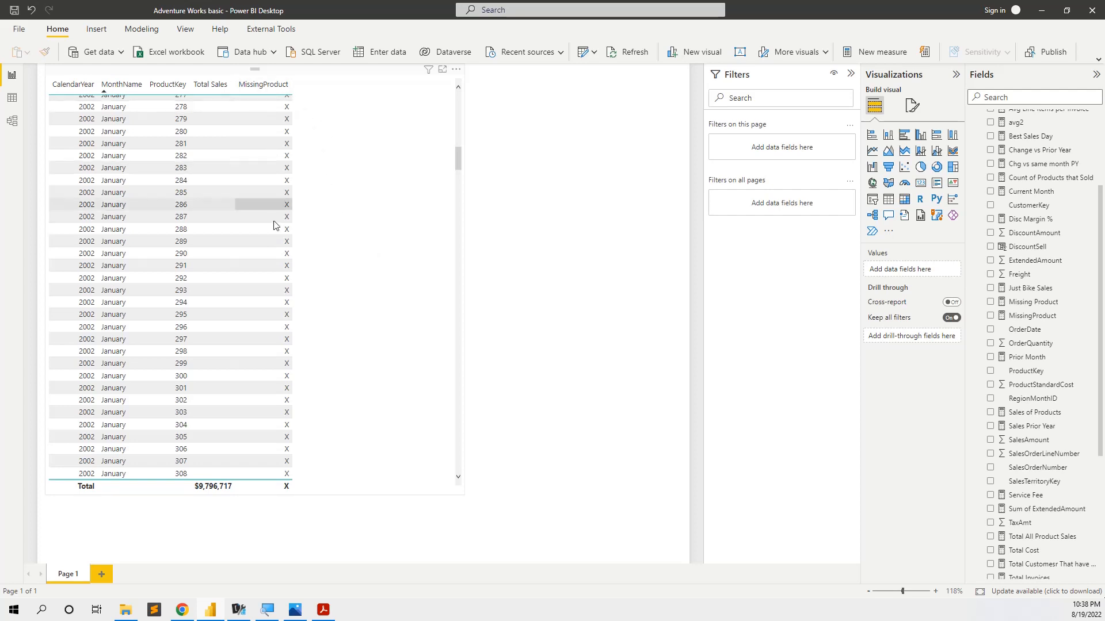
mouse_move(287, 187)
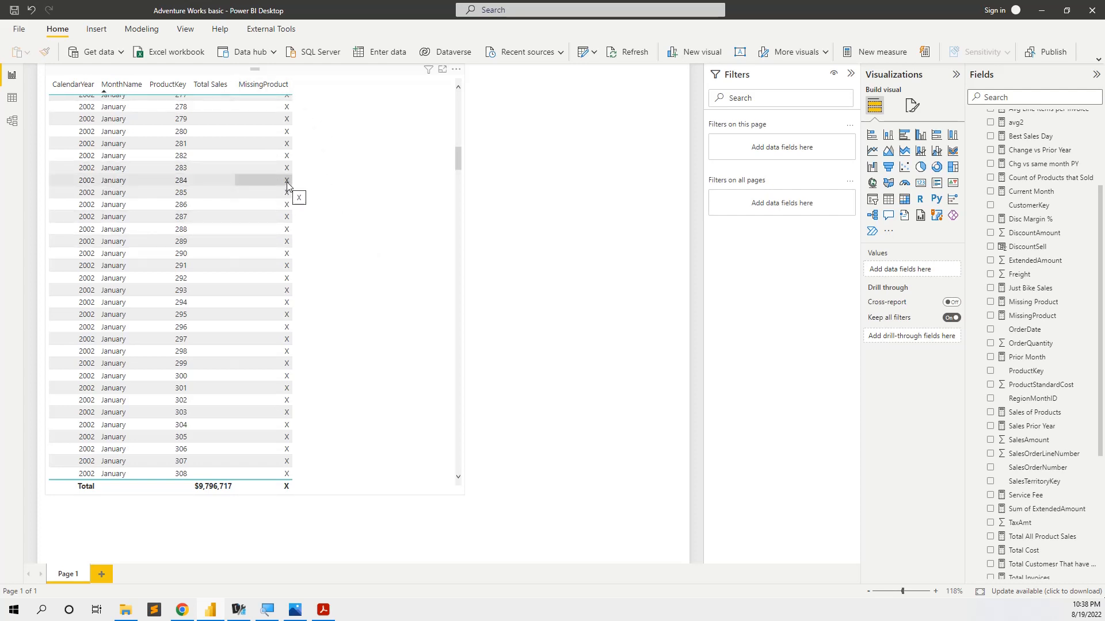
click(13, 121)
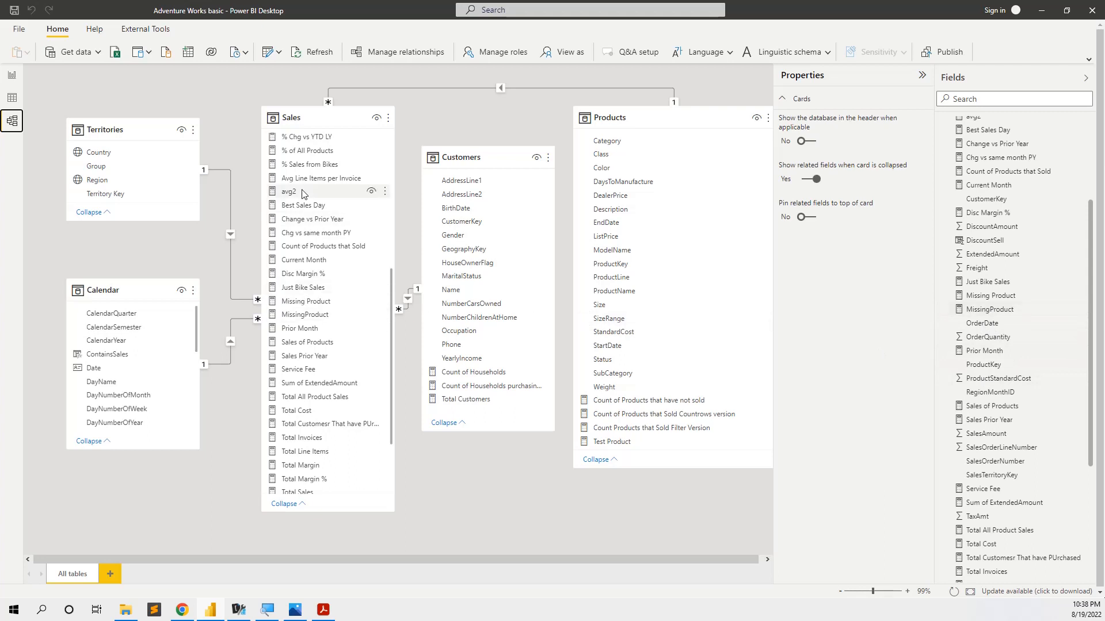
mouse_move(316, 328)
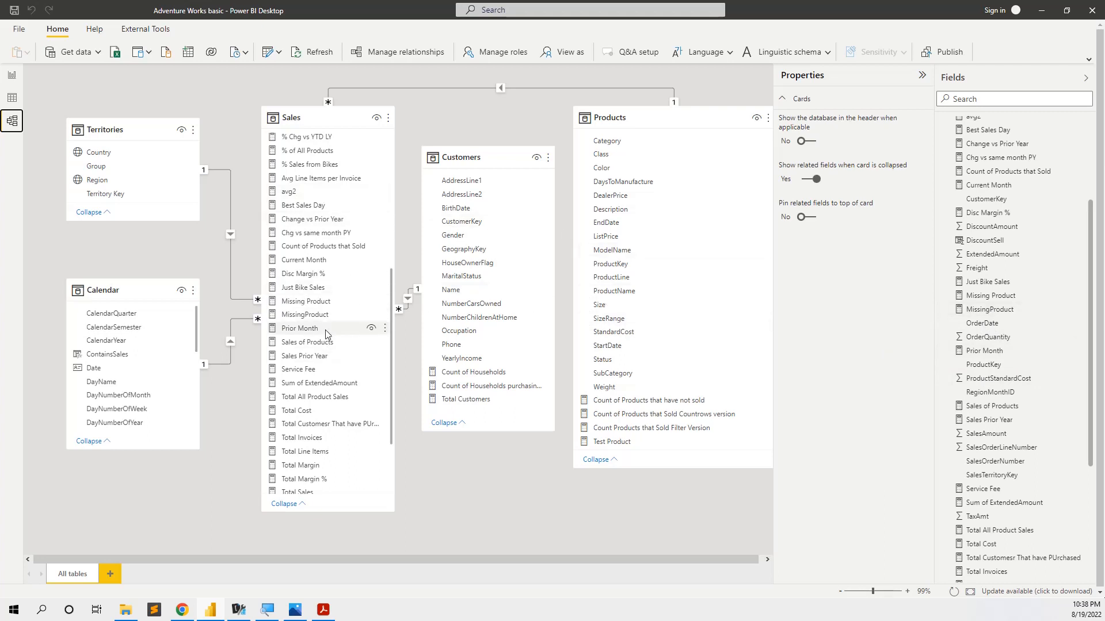
click(304, 314)
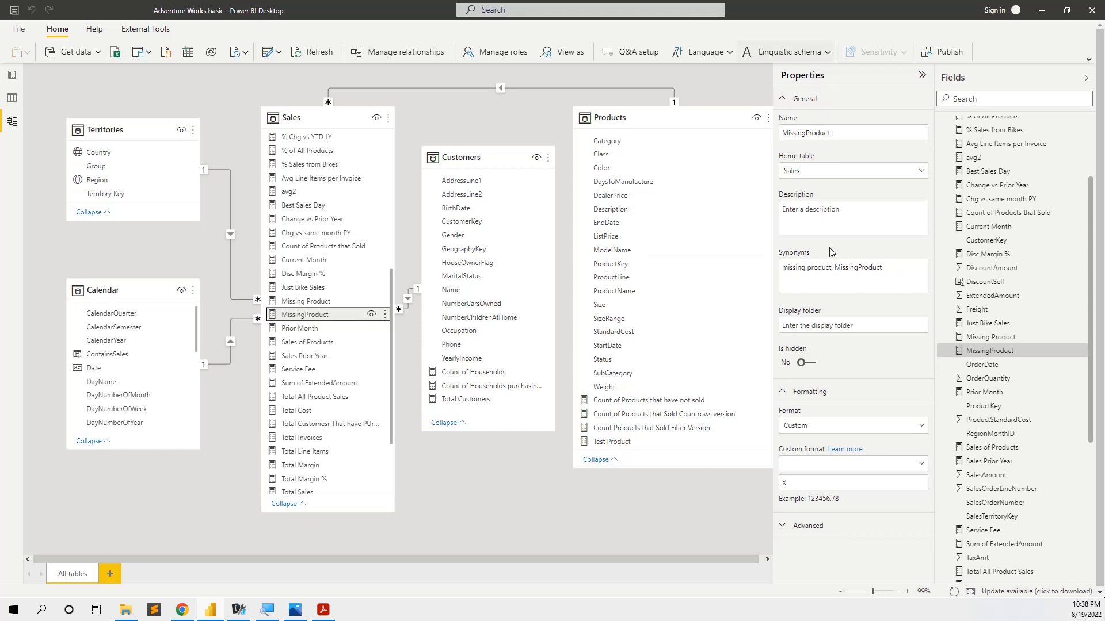
mouse_move(806, 422)
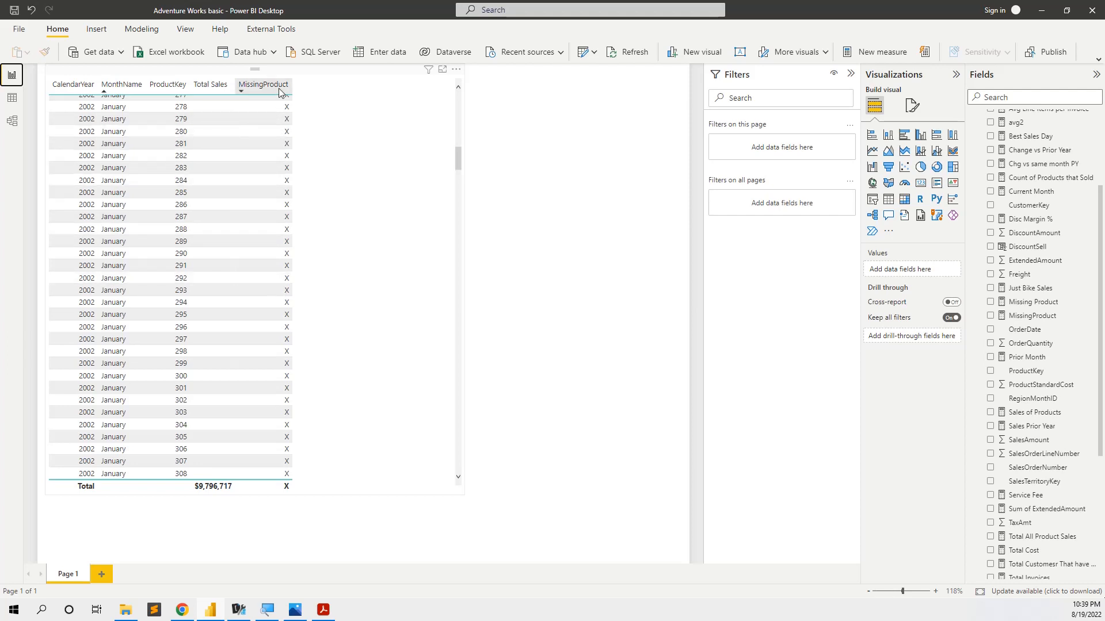
mouse_move(330, 175)
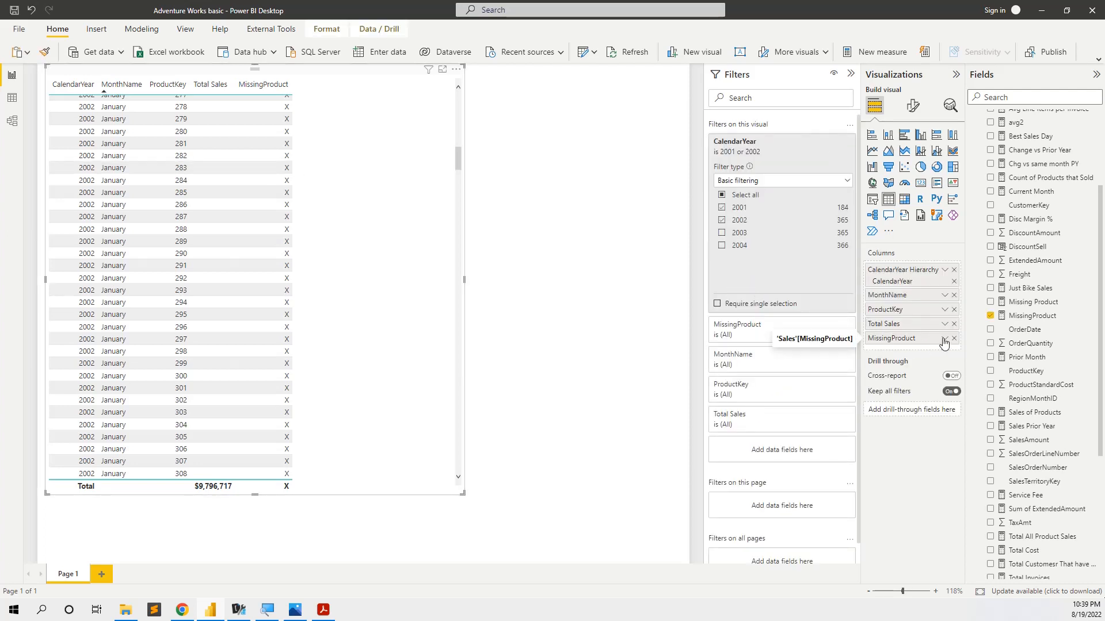
- Apply conditional font colour to MissingProduct with red as the highest-value colour
click(945, 338)
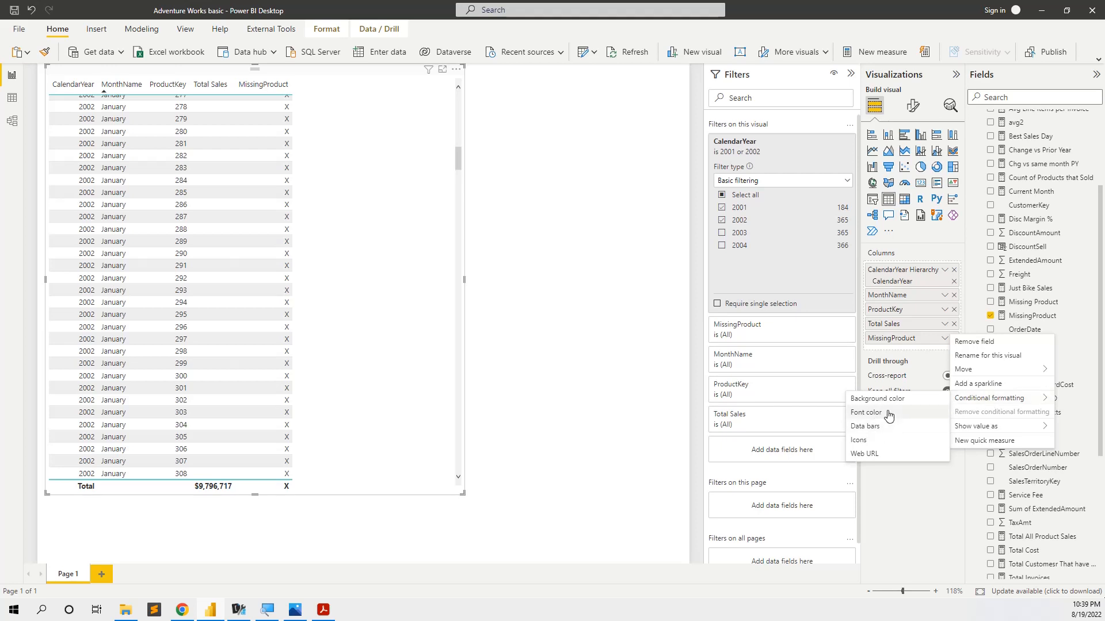
click(866, 412)
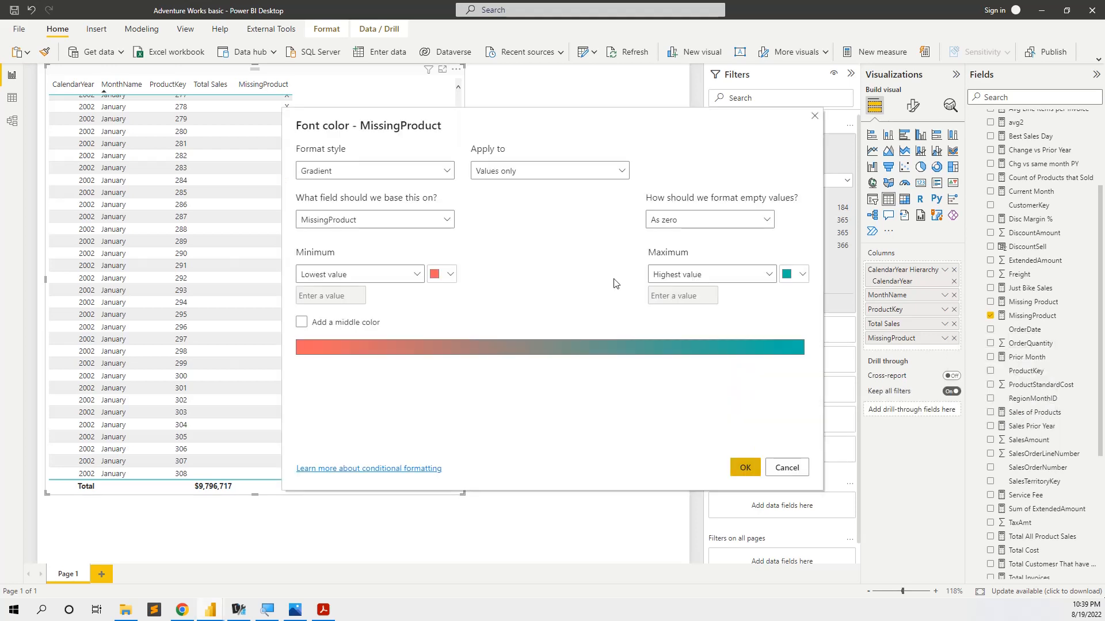
click(794, 274)
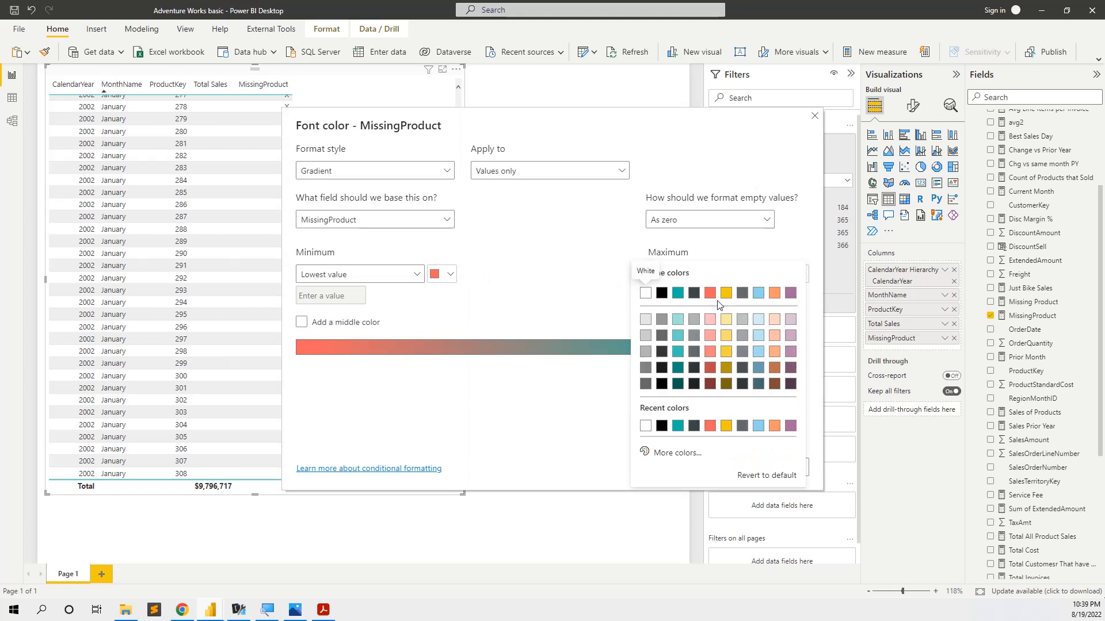
click(301, 322)
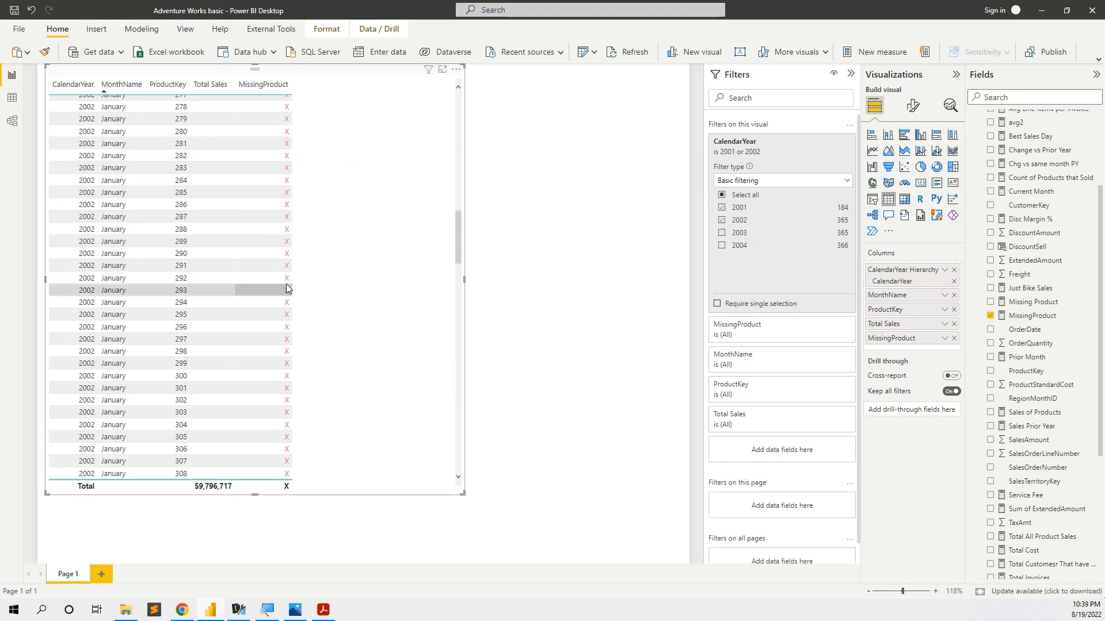
mouse_move(414, 279)
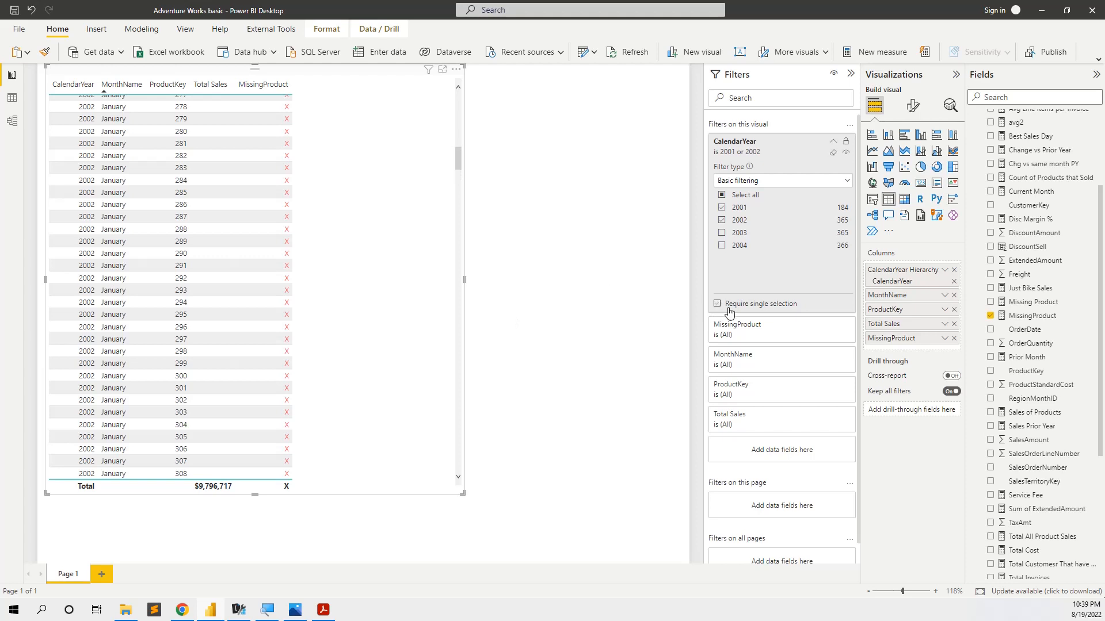
mouse_move(967, 304)
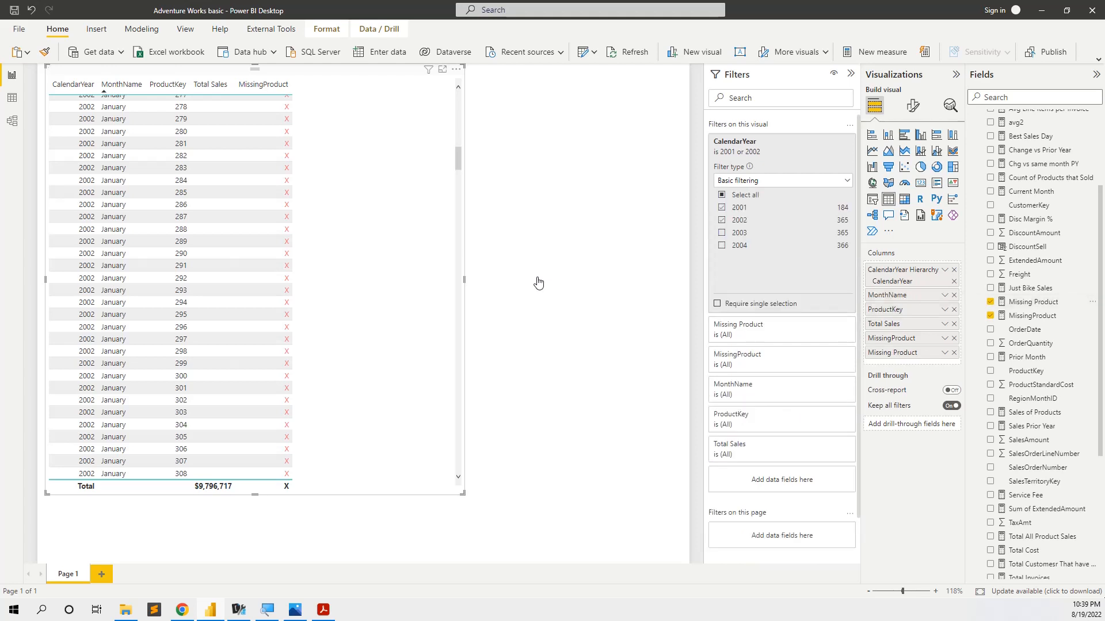
- Select the Missing Product measure to view its VAR/EXCEPT COUNTROWS formula
click(990, 302)
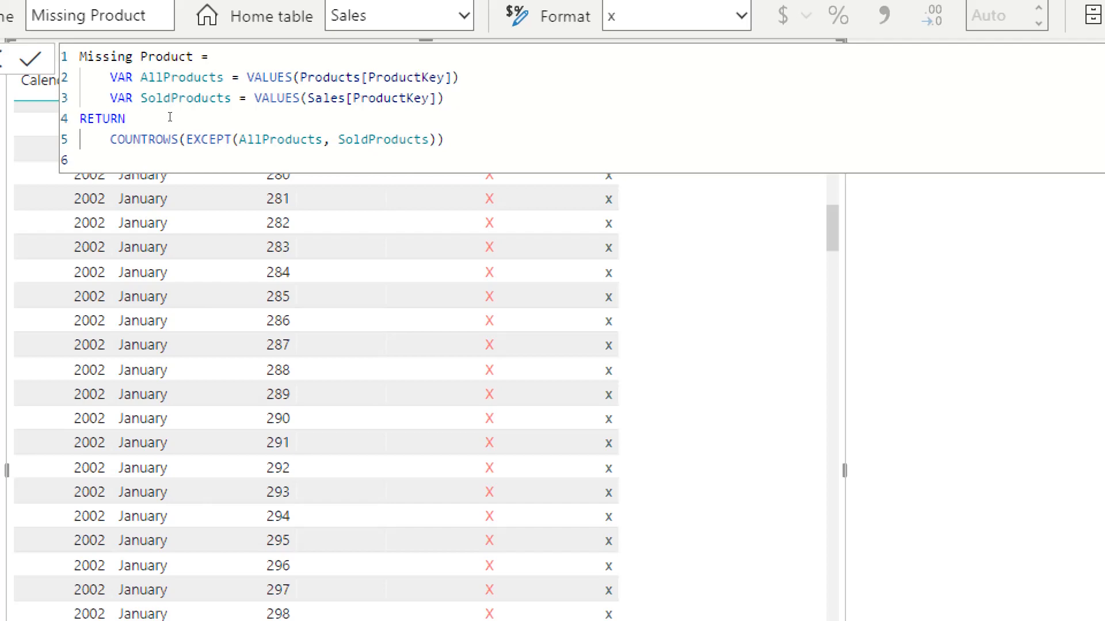
mouse_move(115, 89)
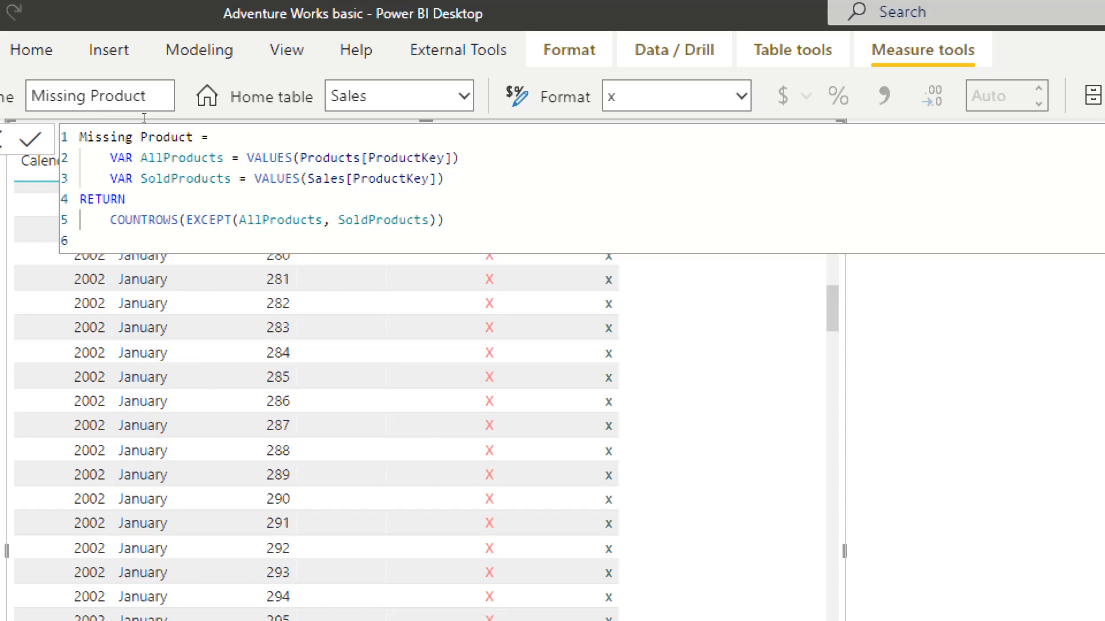
mouse_move(183, 118)
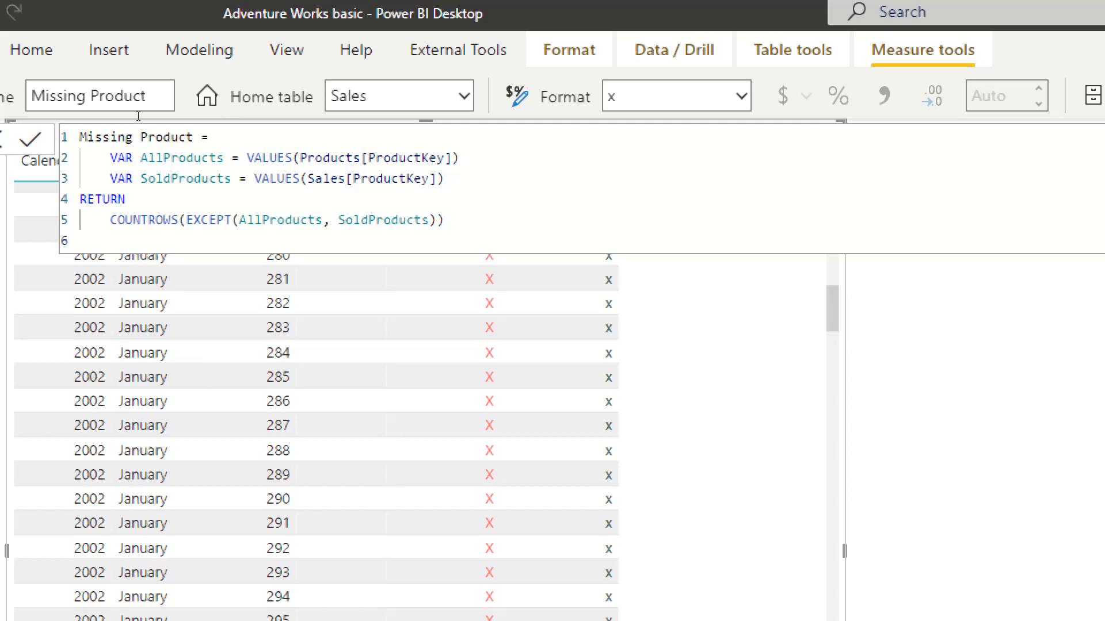
mouse_move(195, 115)
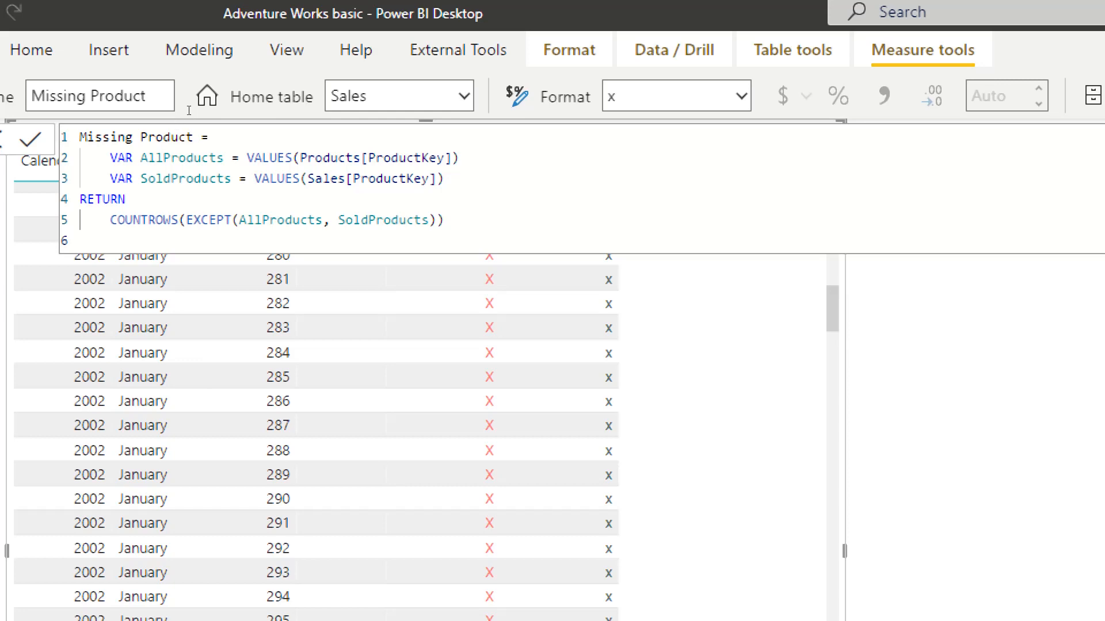
mouse_move(241, 114)
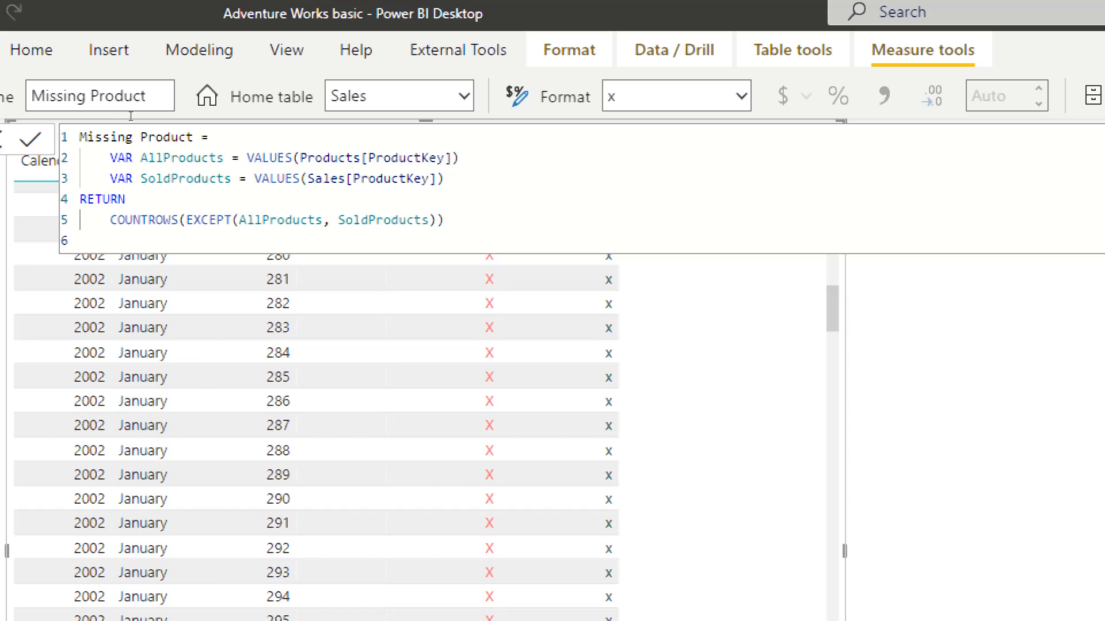
mouse_move(381, 162)
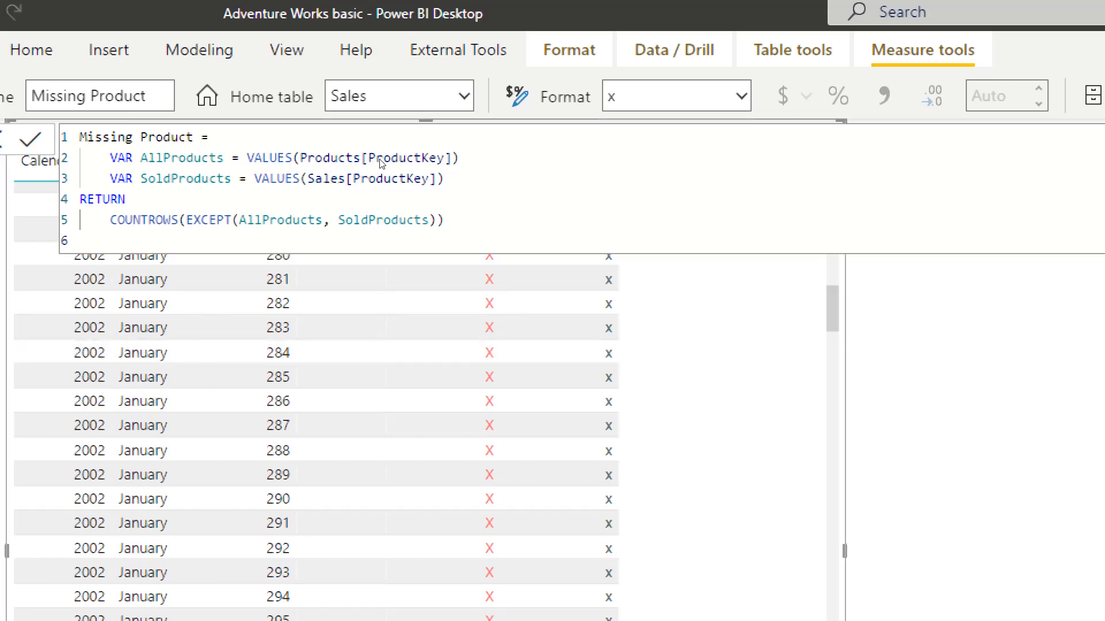
mouse_move(317, 149)
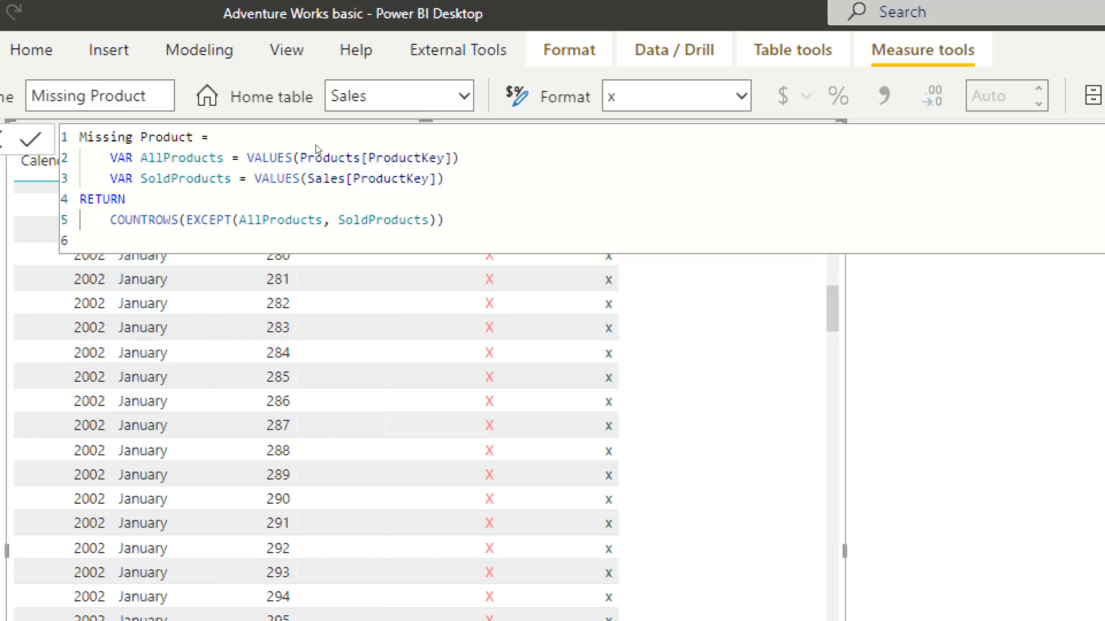